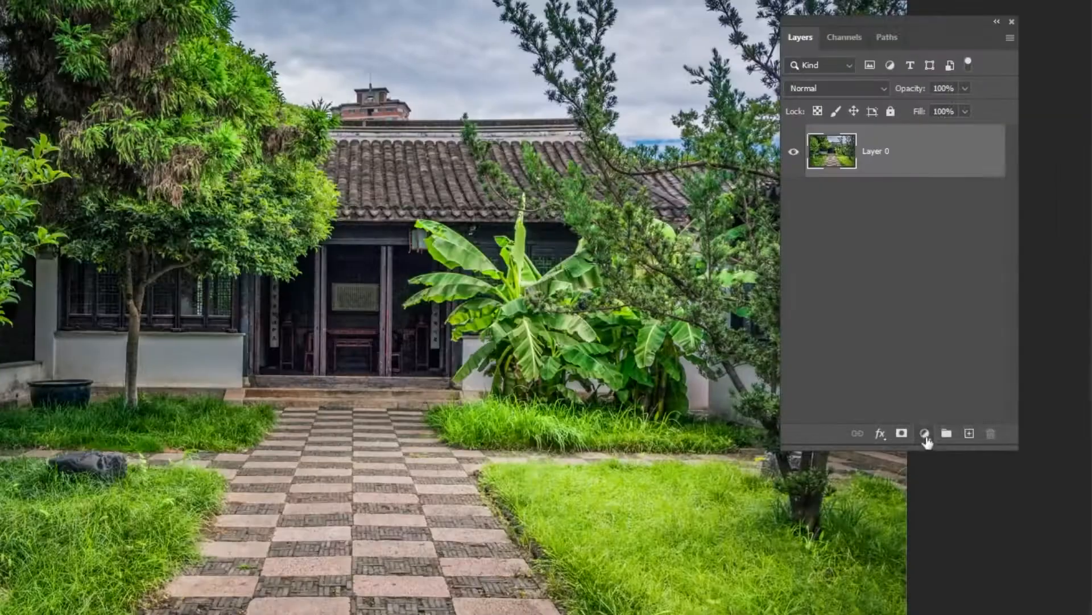
- Add a Black & White adjustment layer over Layer 0 in Luminosity blend mode
click(925, 432)
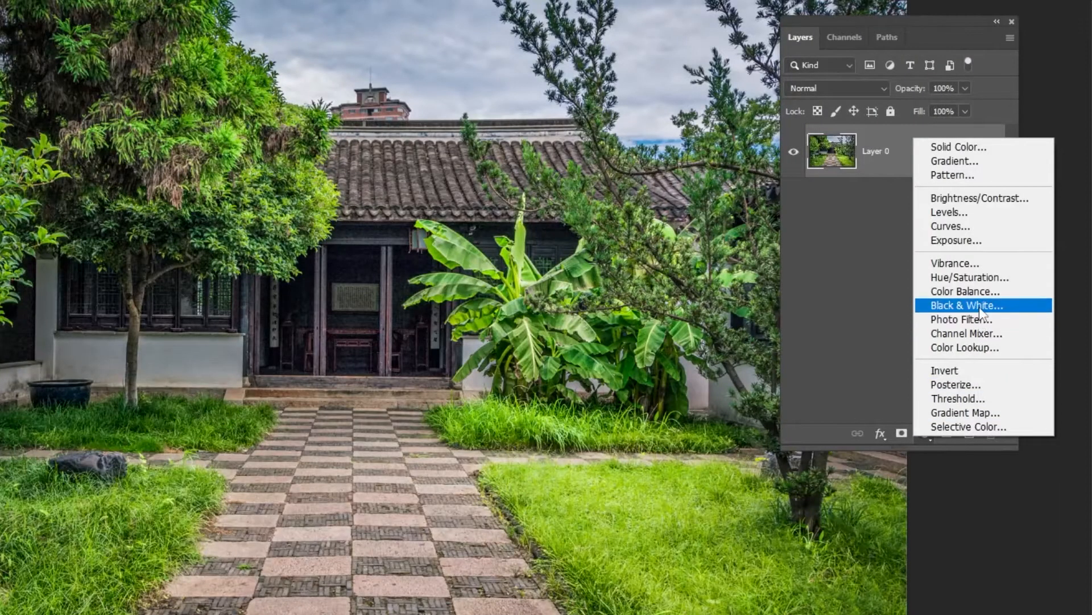
click(968, 305)
text(110)
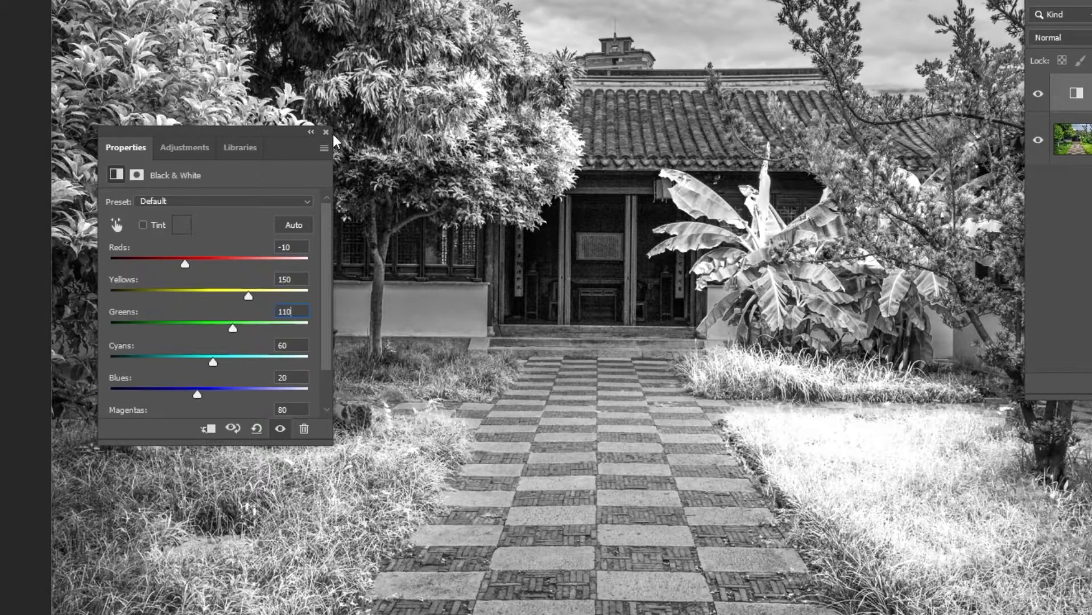
click(836, 88)
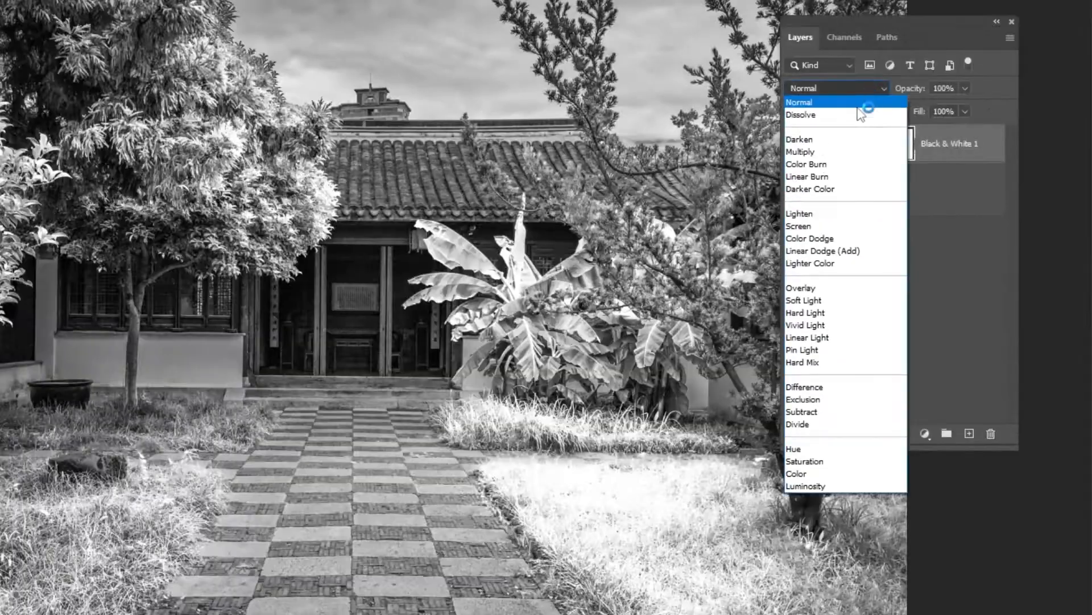
click(806, 487)
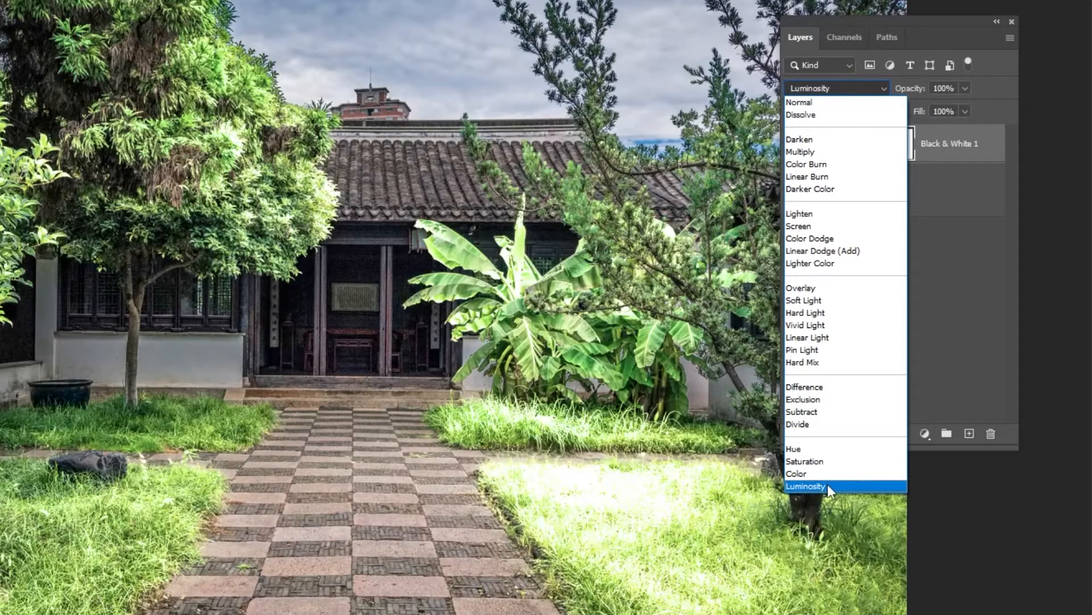
click(806, 487)
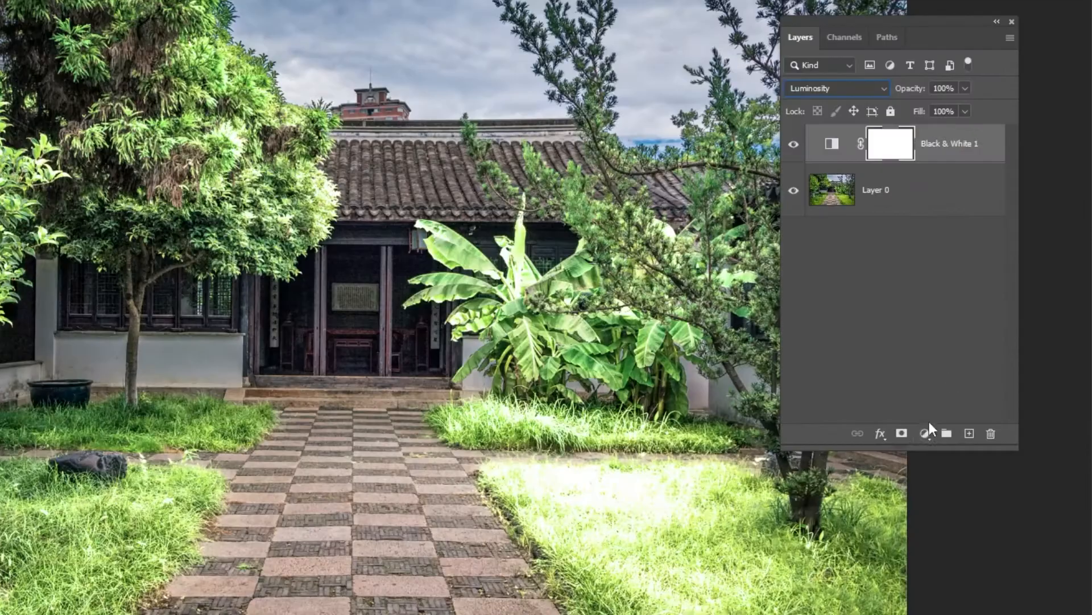
- Add a Hue/Saturation layer desaturating Yellows (-95, lightness 95) and Greens (-95)
click(925, 432)
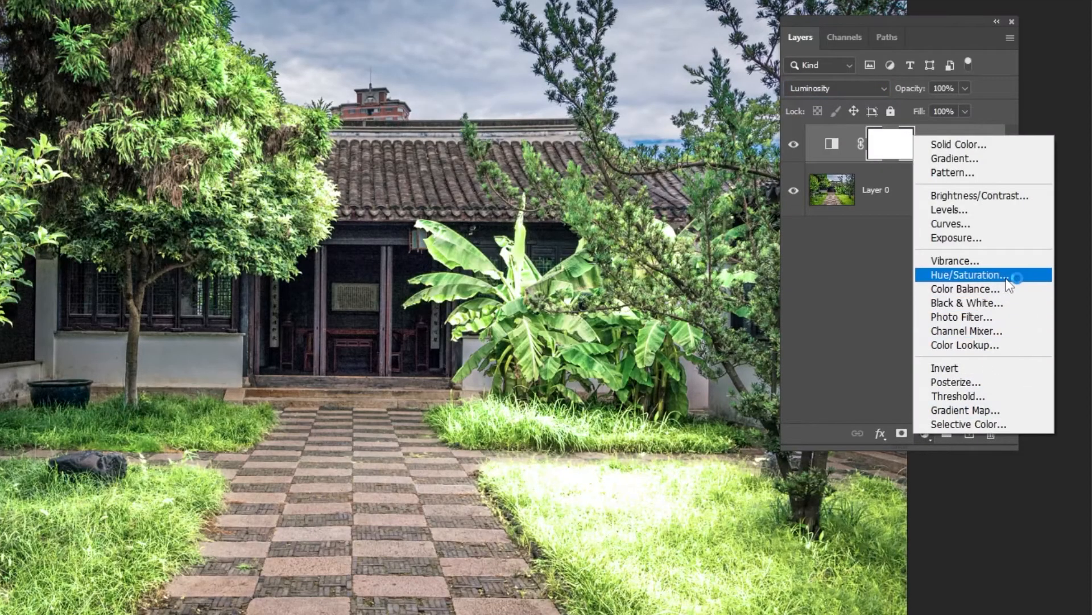
click(967, 274)
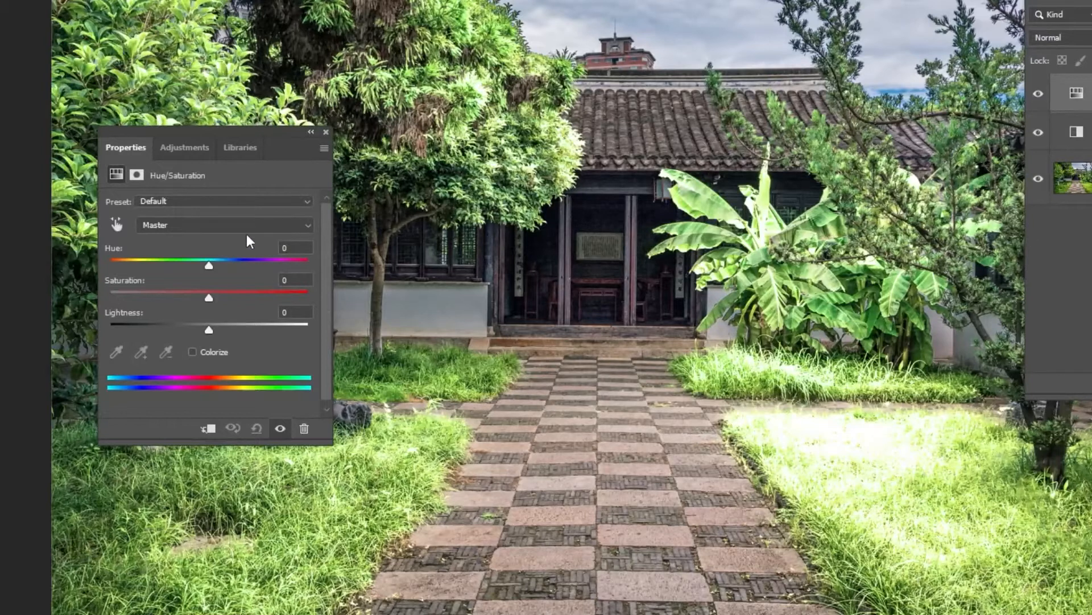
click(223, 224)
text(95)
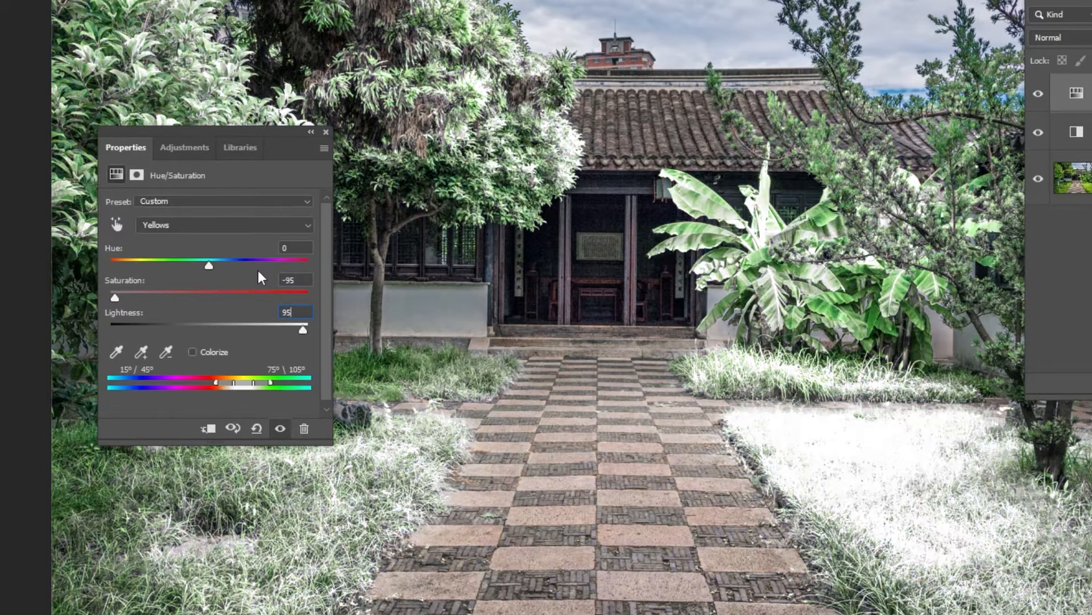
click(223, 224)
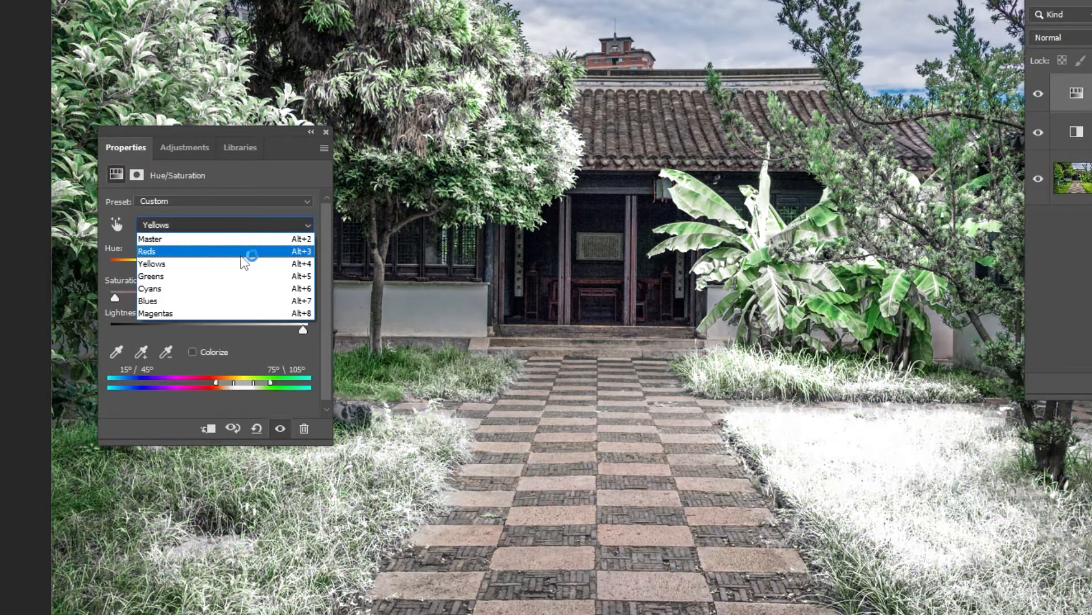
click(151, 276)
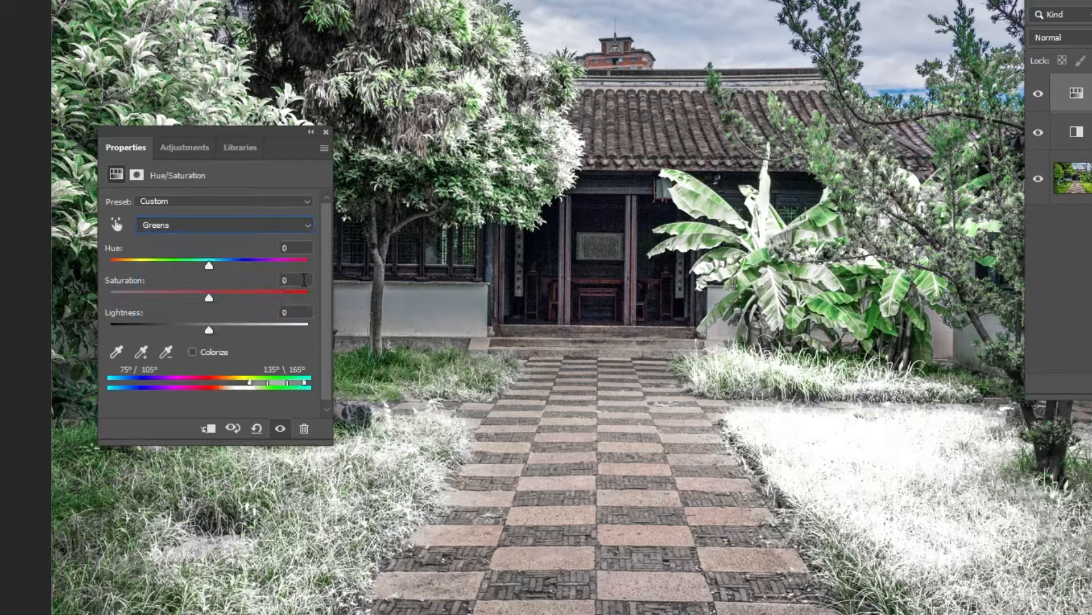
drag(209, 297, 114, 297)
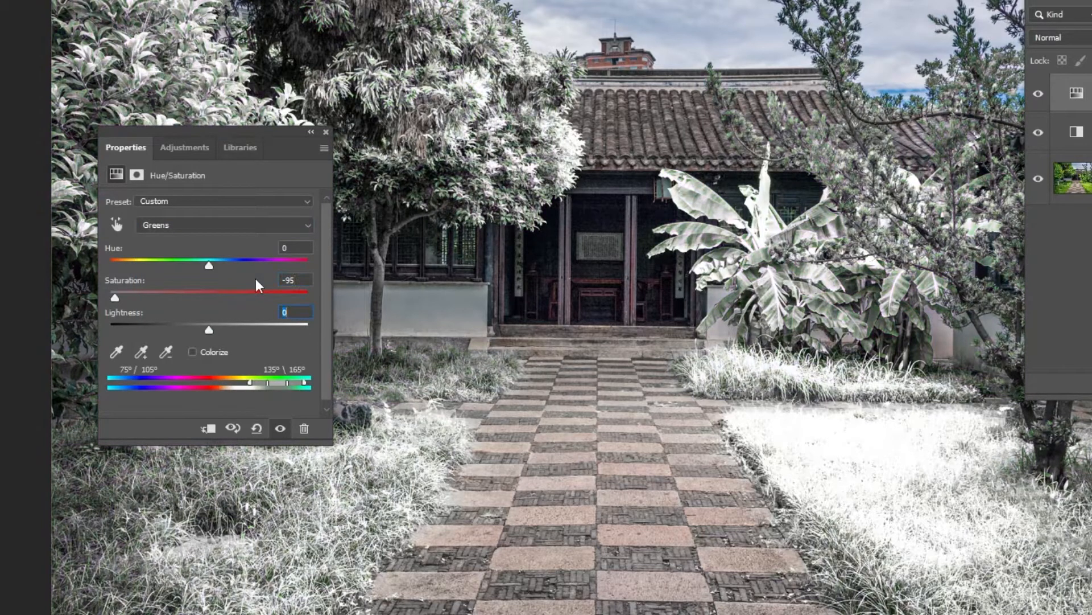
drag(209, 330, 302, 330)
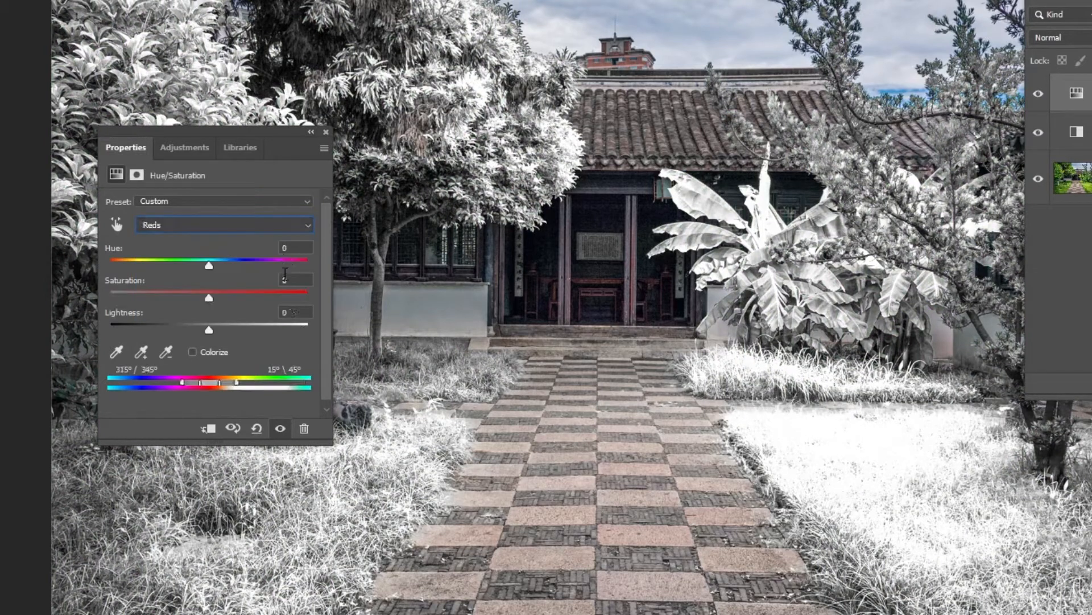
- Enter 50 as the Reds range saturation value
text(50)
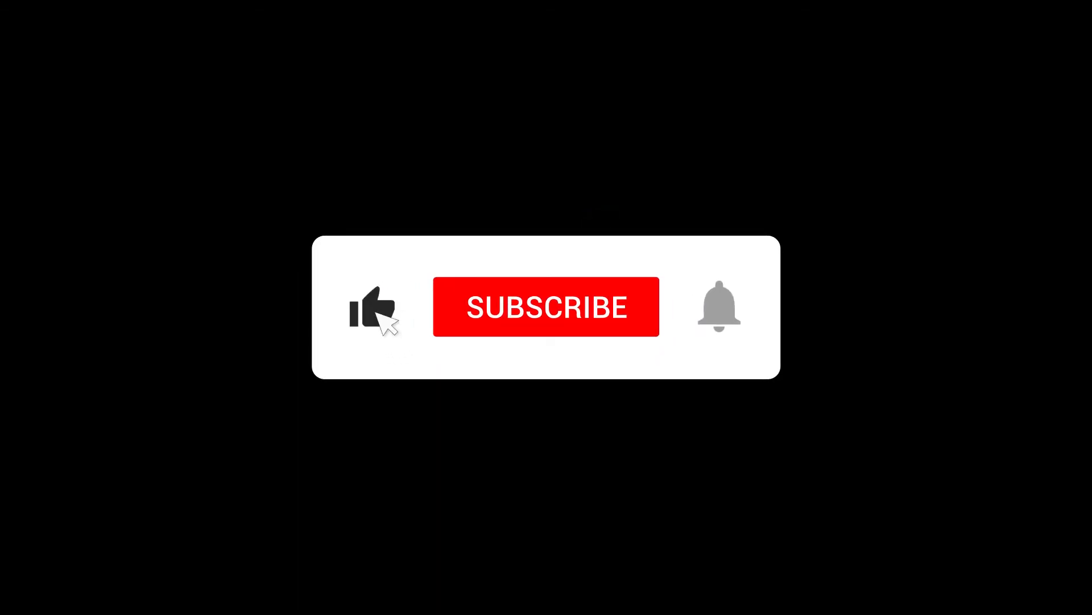
click(546, 306)
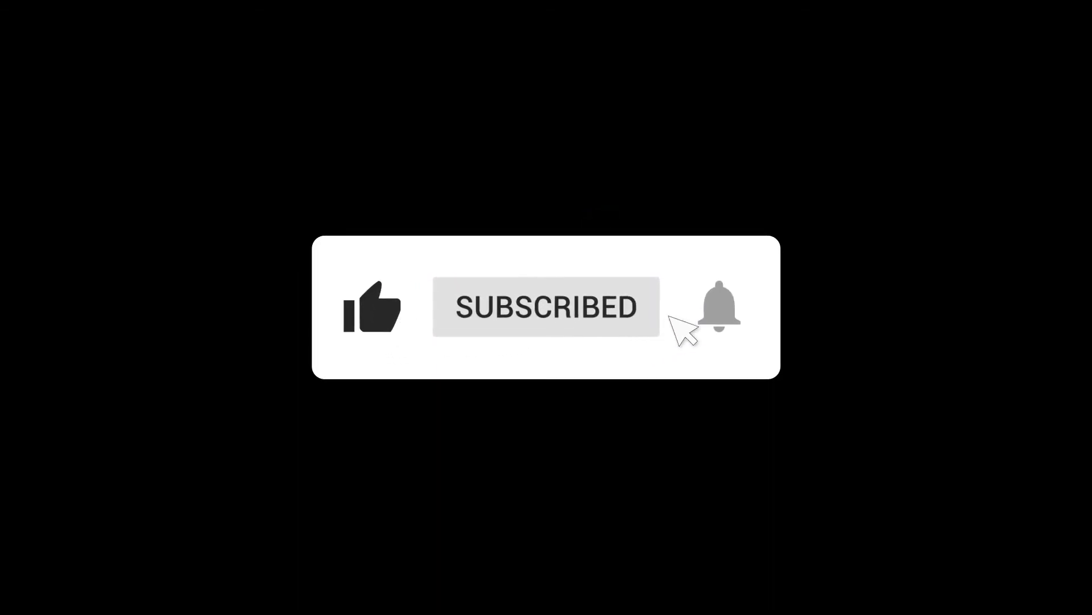